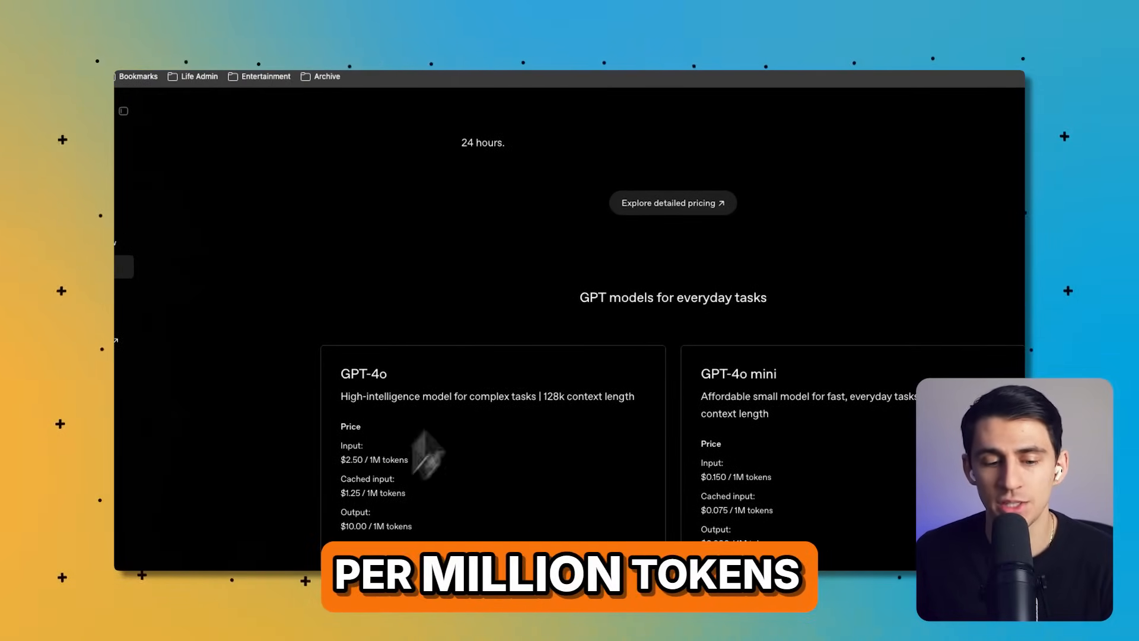
- Review OpenAI's token prices for GPT-4o, GPT-4o mini, o1 and o3-mini
scroll("up", 3)
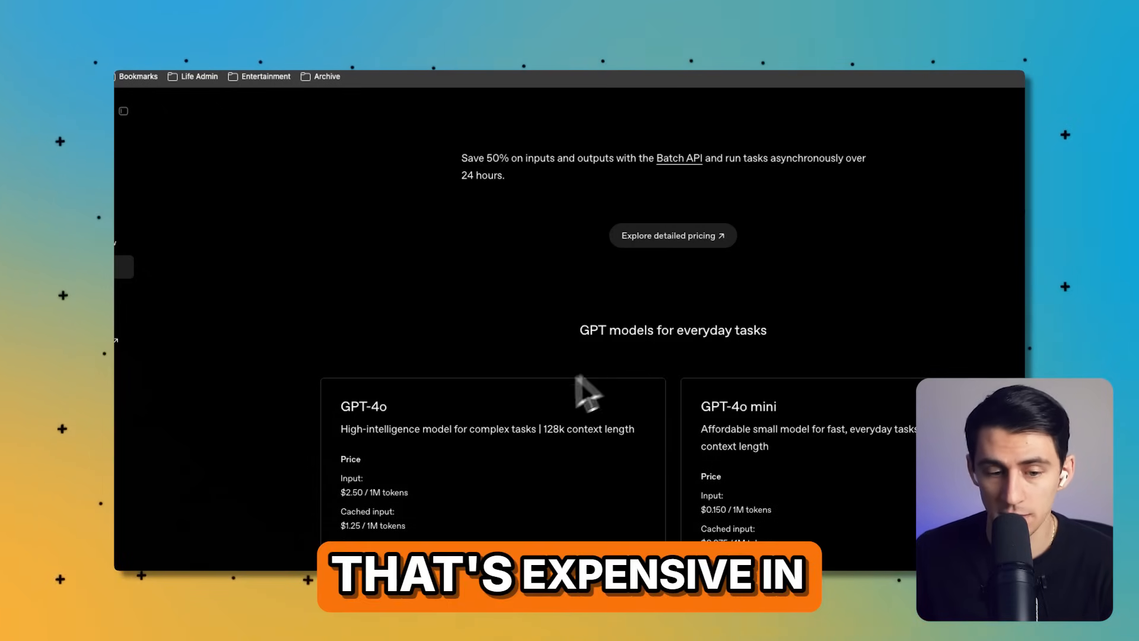
left_click(720, 70)
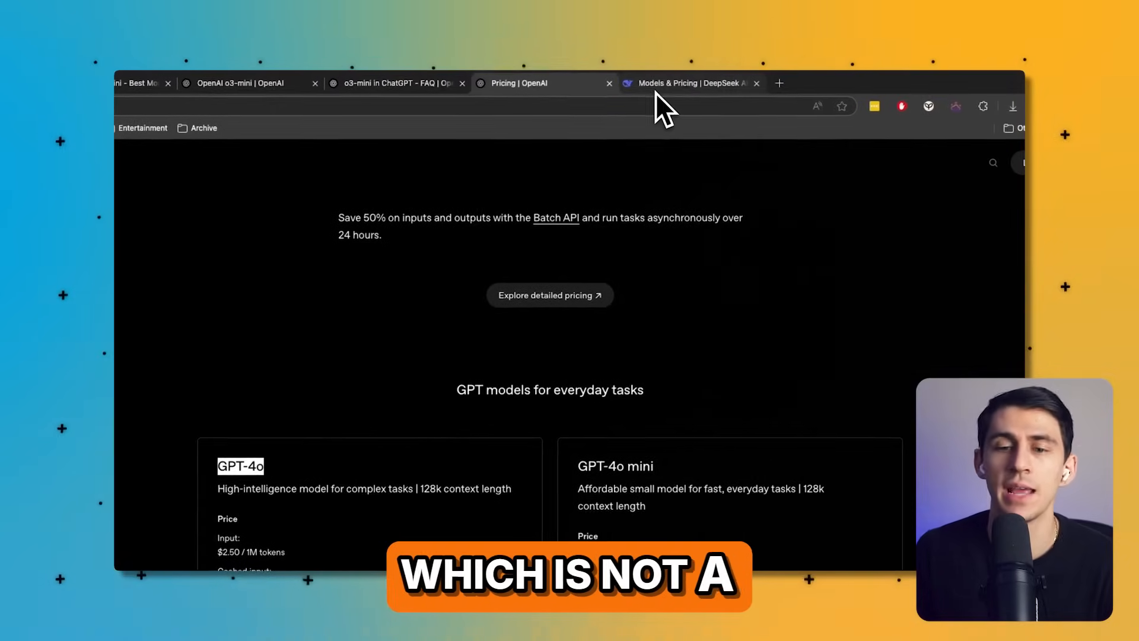
scroll("down", 3)
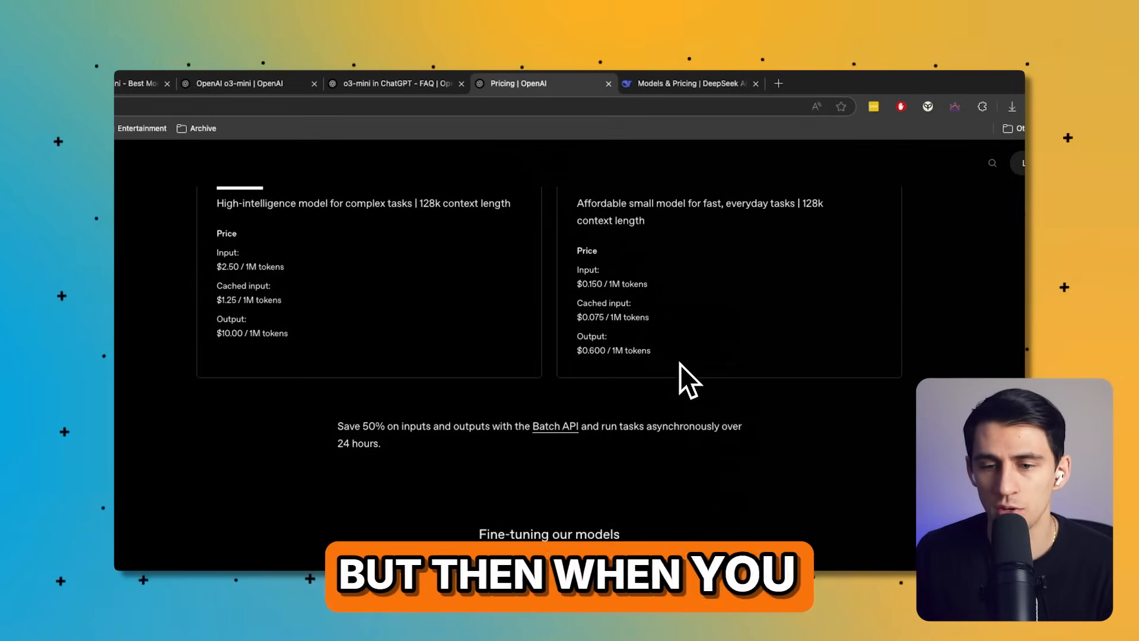
scroll("up", 3)
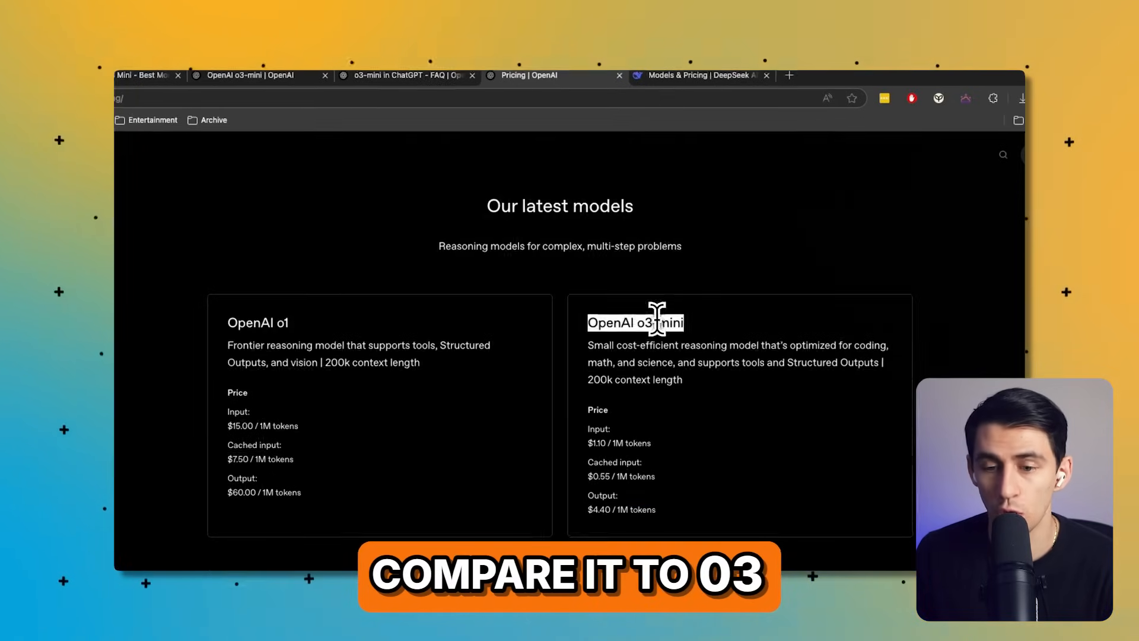
- Bring up DeepSeek's Models & Pricing page for comparison
left_click(696, 75)
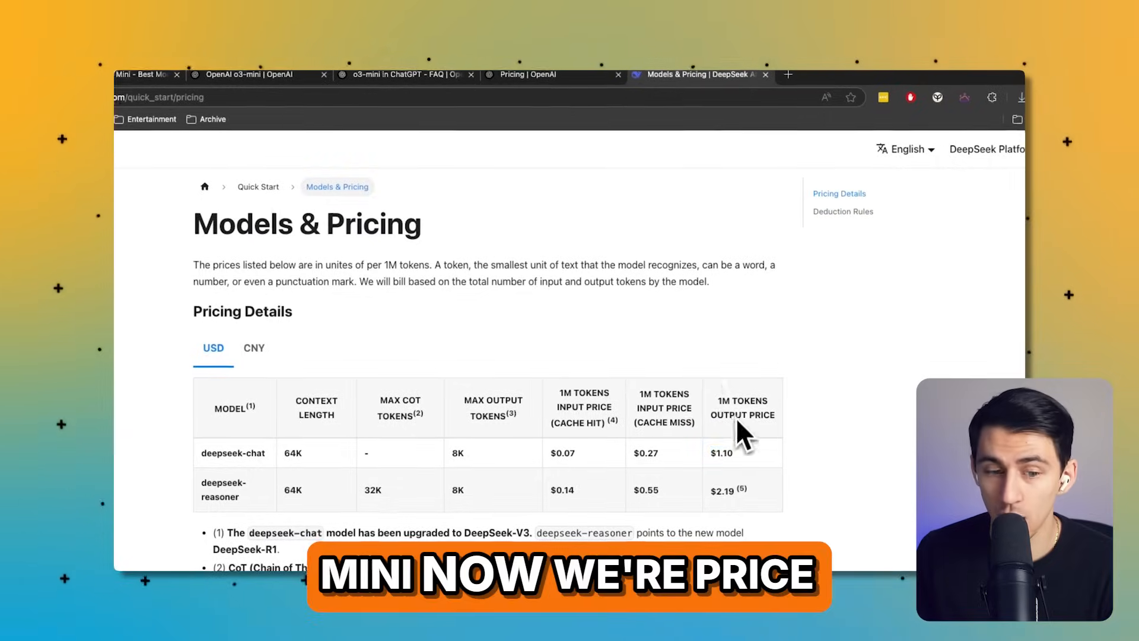